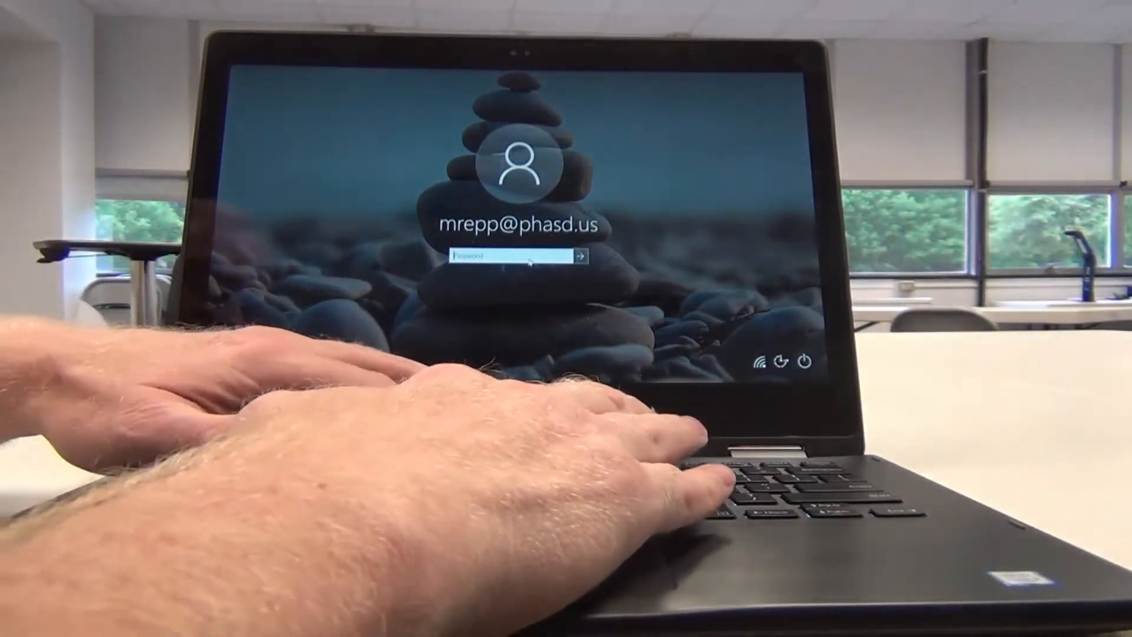
Enter the account password on the lock screen to sign in.
type("password")
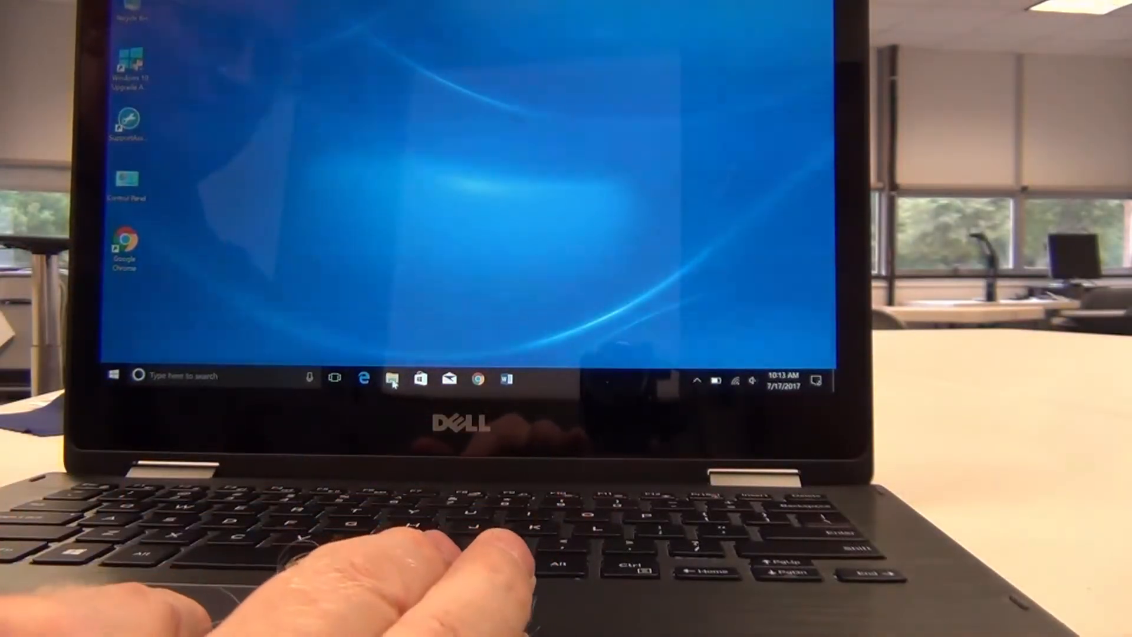
Open File Explorer to This PC, showing the OS (C:) and SD Card (D:) drives.
left_click(392, 378)
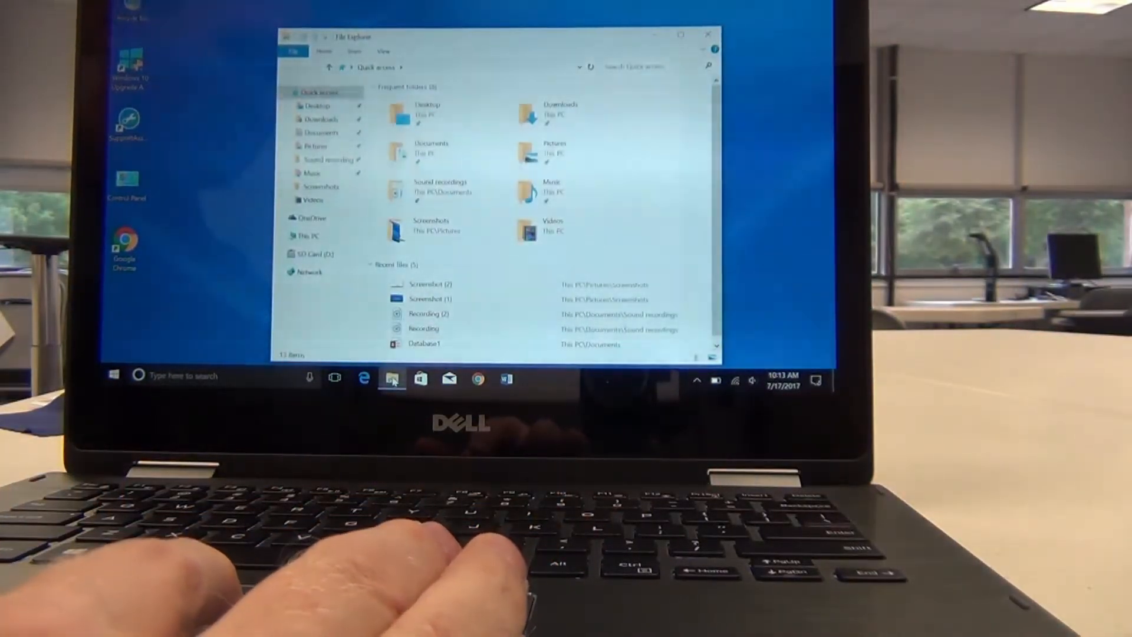
left_click(309, 234)
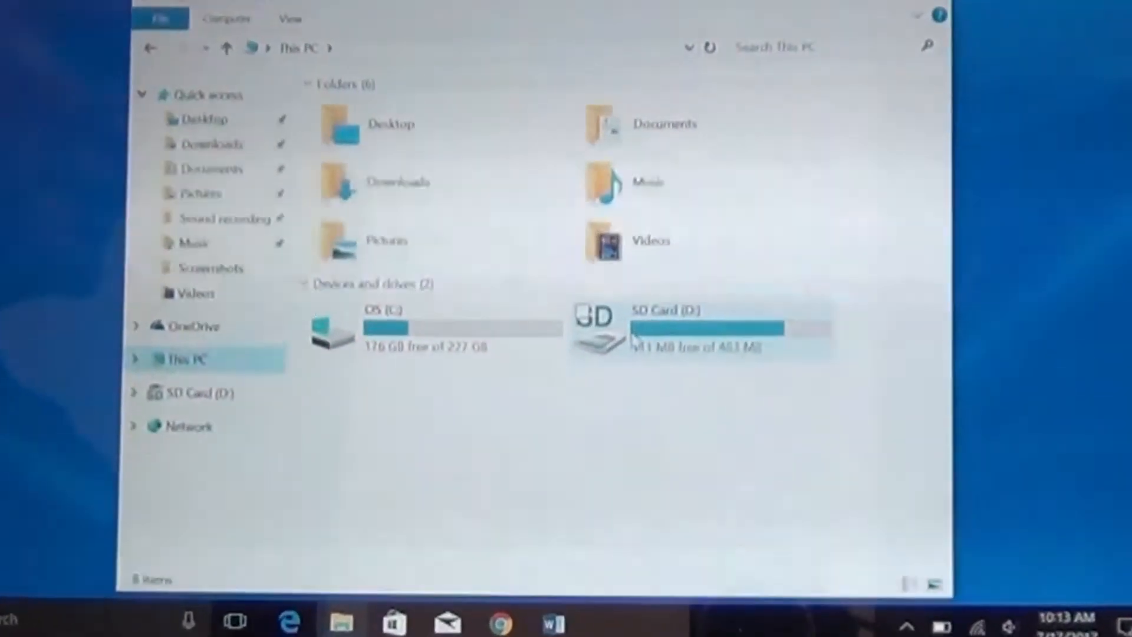
mouse_move(678, 354)
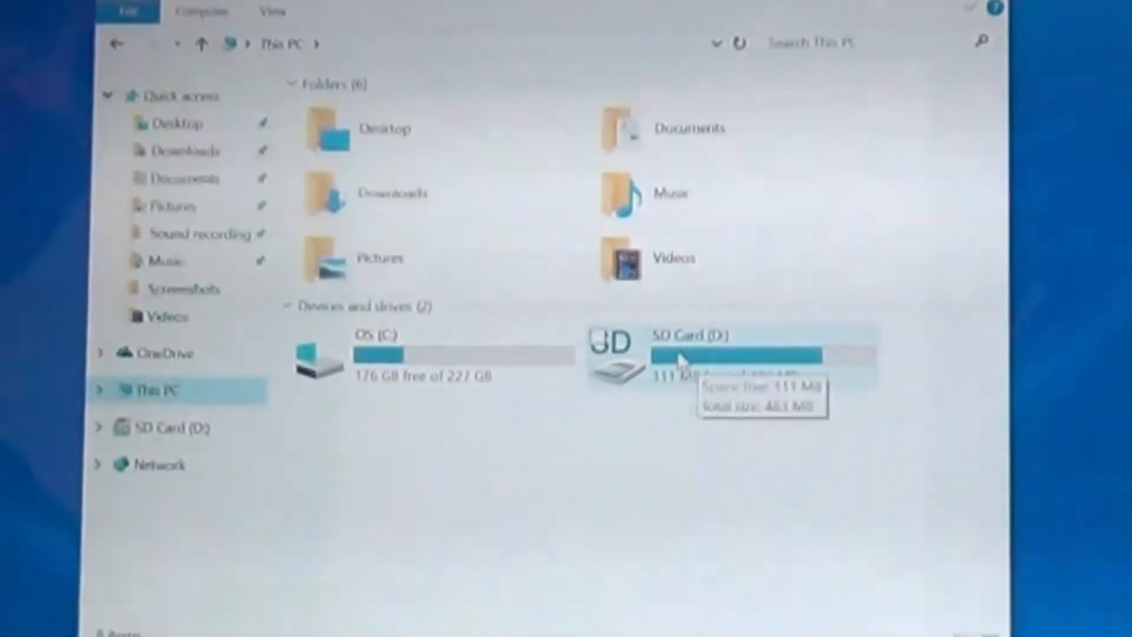